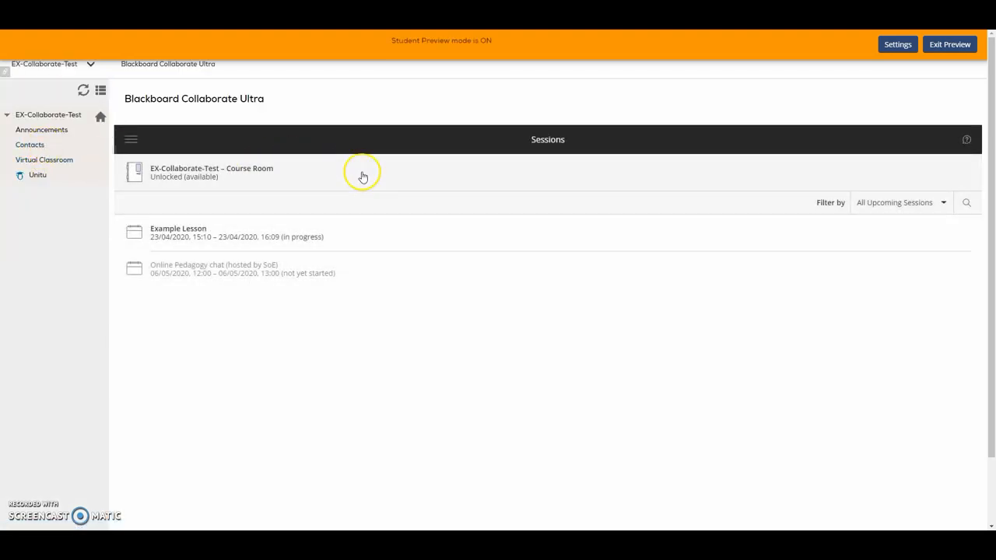
pyautogui.moveTo(370, 302)
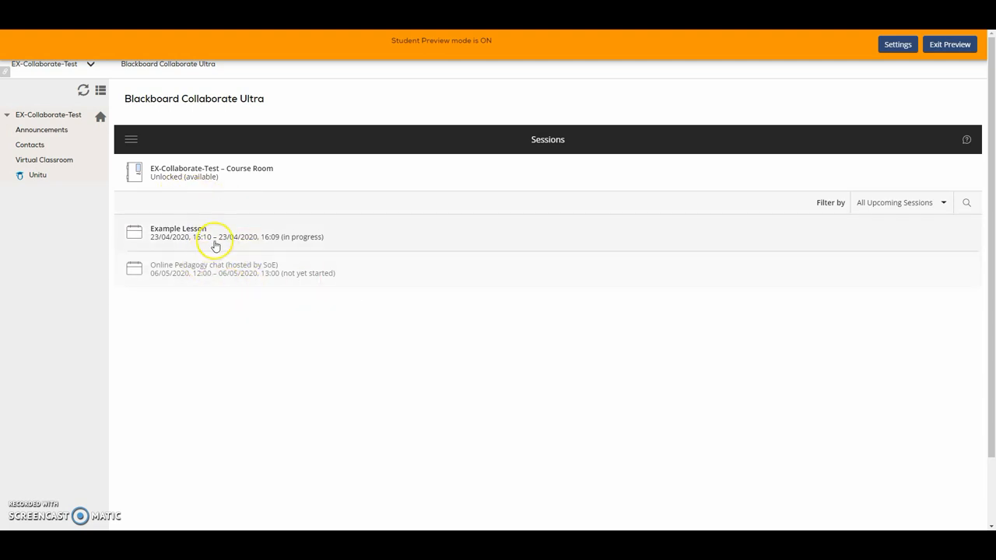
# Select the in-progress Example Lesson session from the Sessions list and join it
pyautogui.click(901, 202)
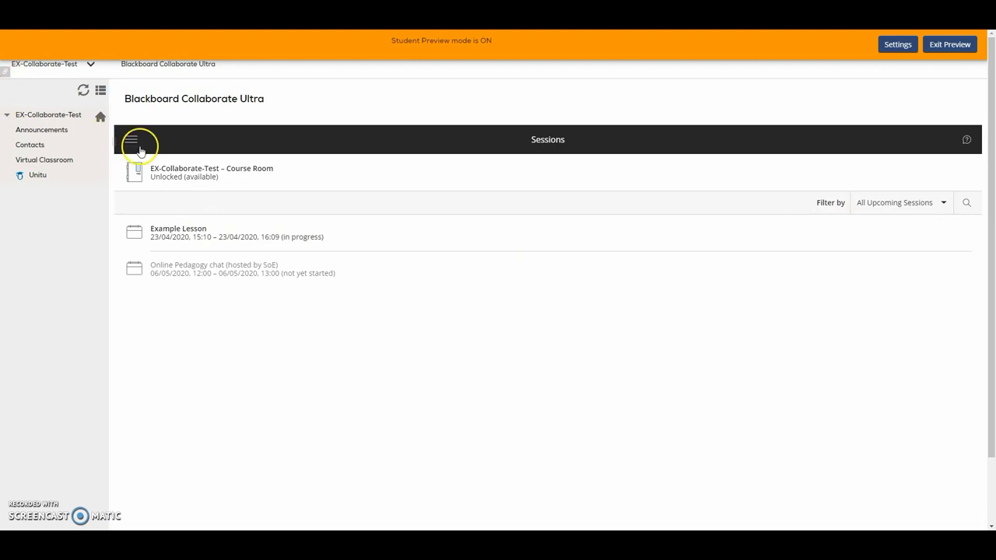
pyautogui.click(132, 139)
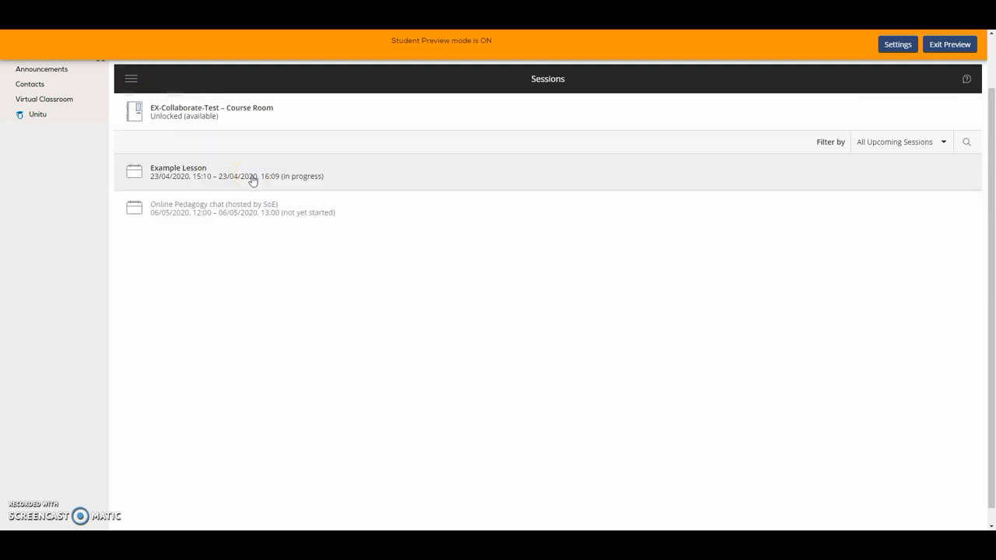
pyautogui.click(178, 171)
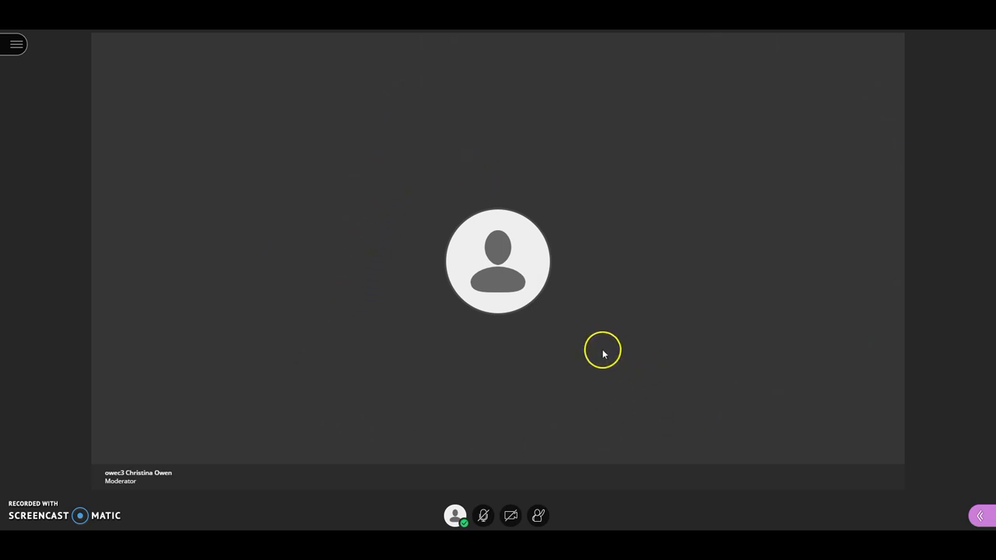
pyautogui.moveTo(511, 516)
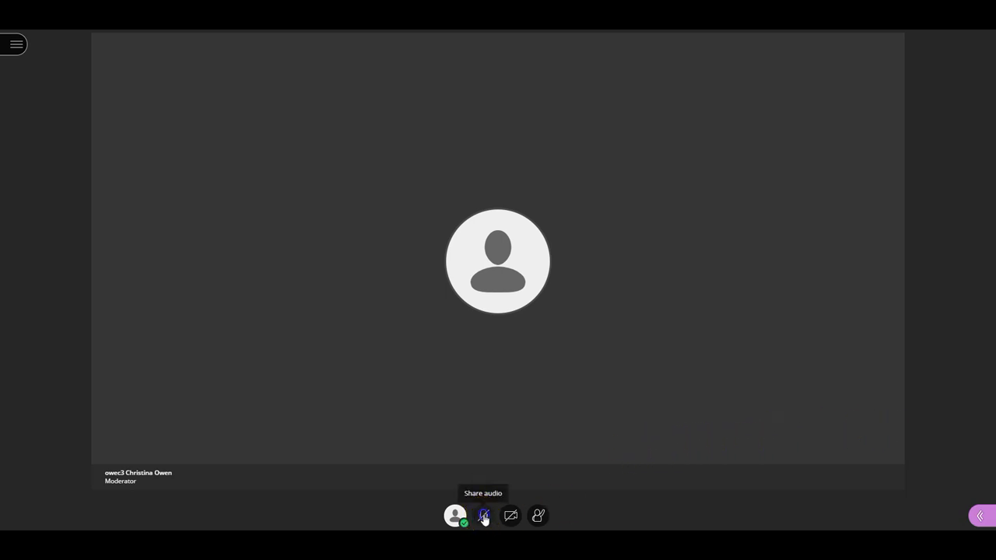
# Share the microphone to start the Audio Test with the default headset microphone
pyautogui.click(483, 516)
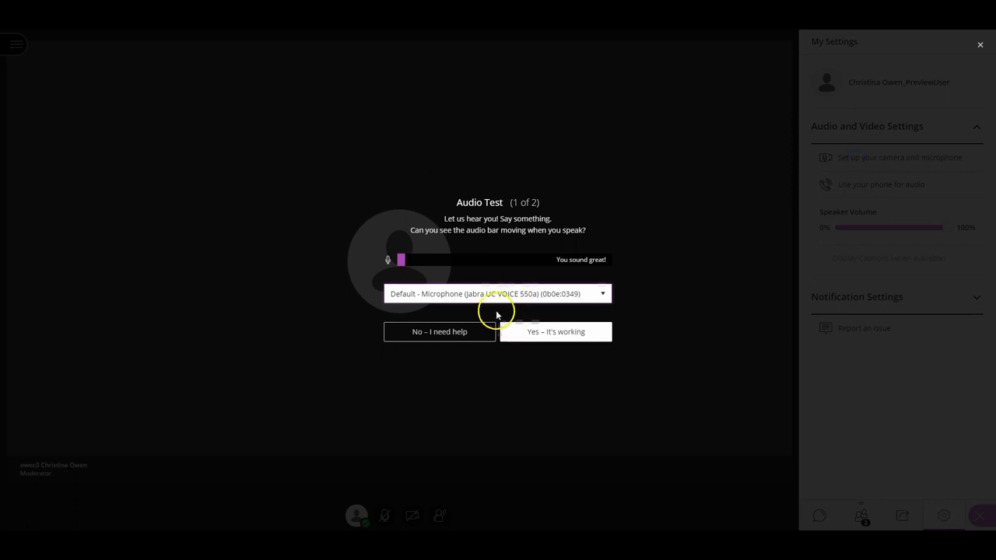
pyautogui.moveTo(566, 286)
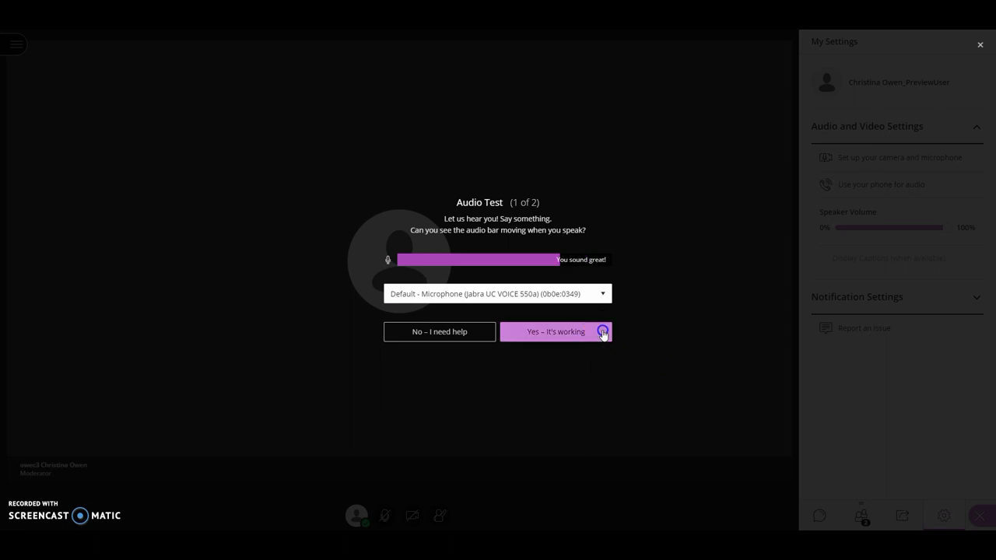
# Confirm the microphone is working and close the audio test, returning to the session room
pyautogui.click(554, 332)
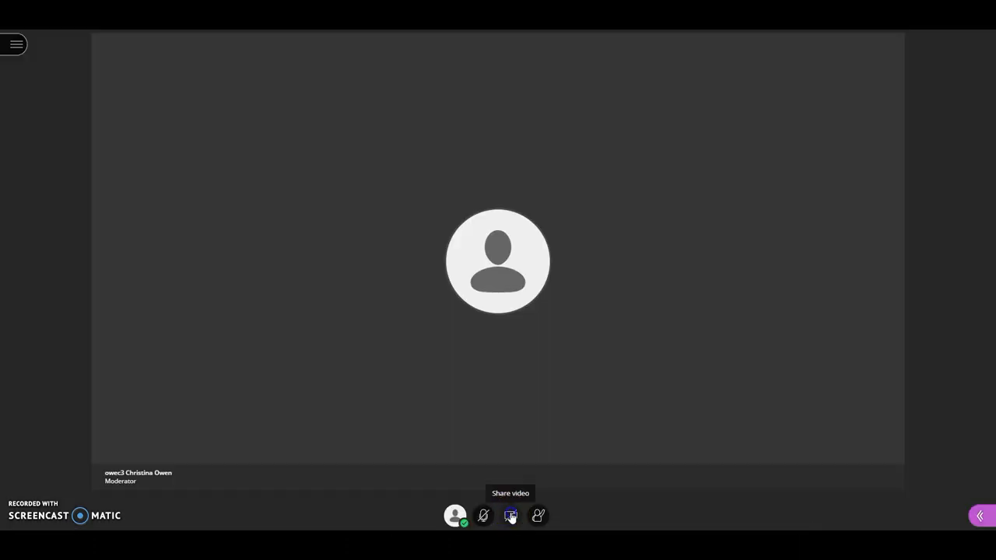
pyautogui.click(511, 515)
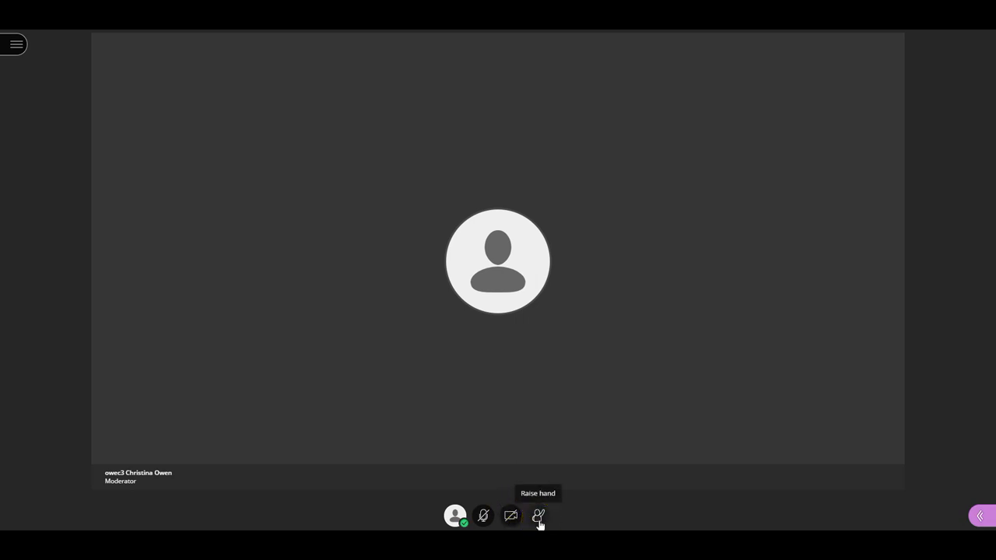
# Raise your hand in the session to get the moderator's attention
pyautogui.click(538, 516)
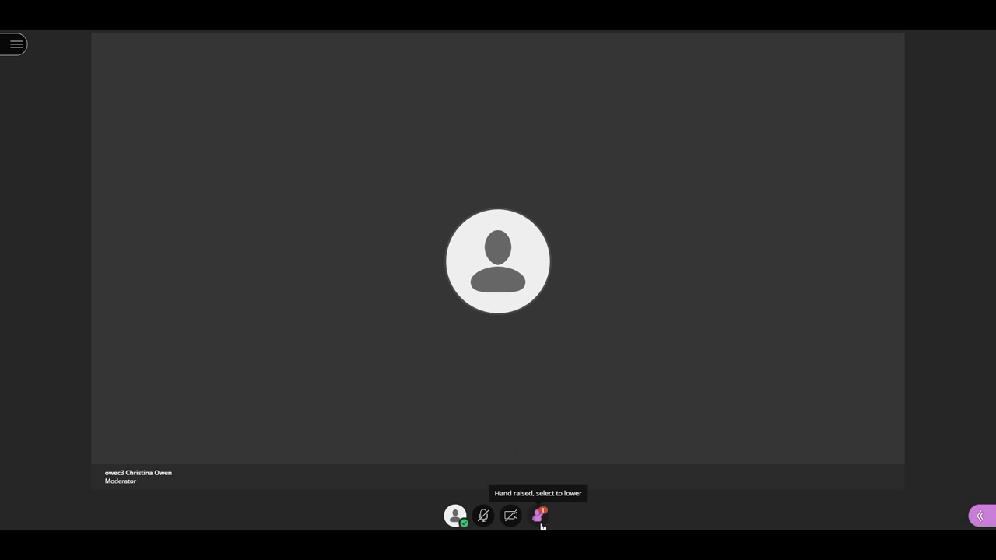
pyautogui.moveTo(903, 508)
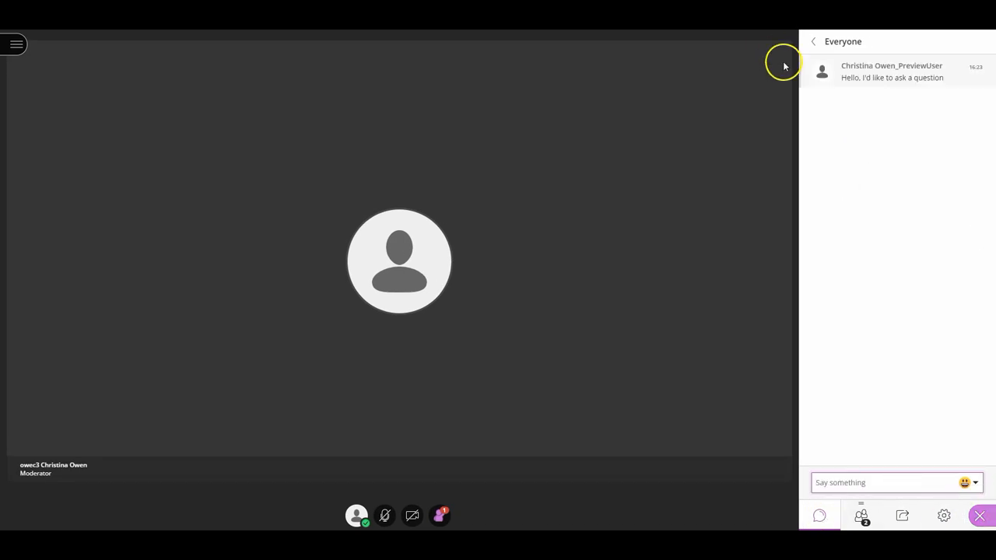
# Return to the chat conversation list, then close the chat panel
pyautogui.click(813, 41)
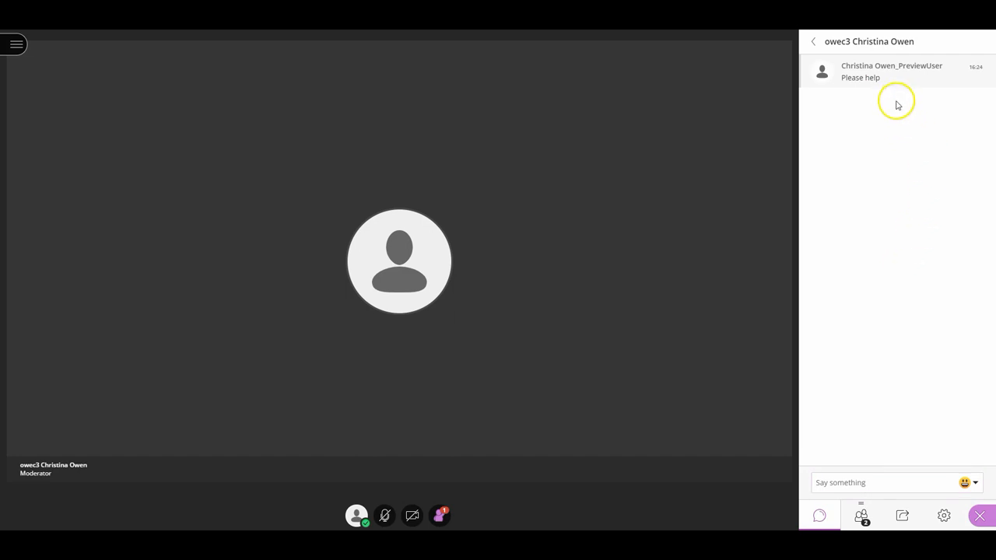
pyautogui.moveTo(906, 173)
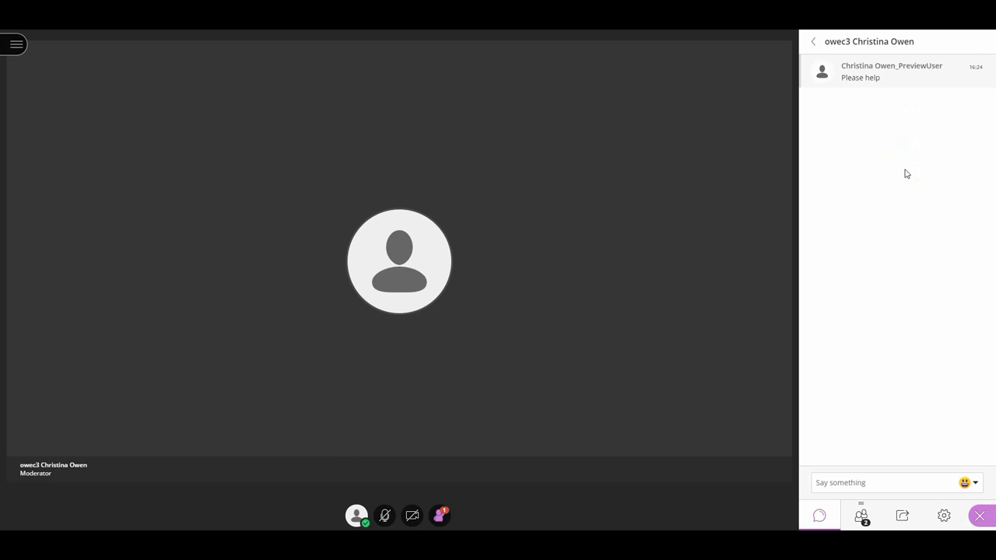
pyautogui.click(979, 515)
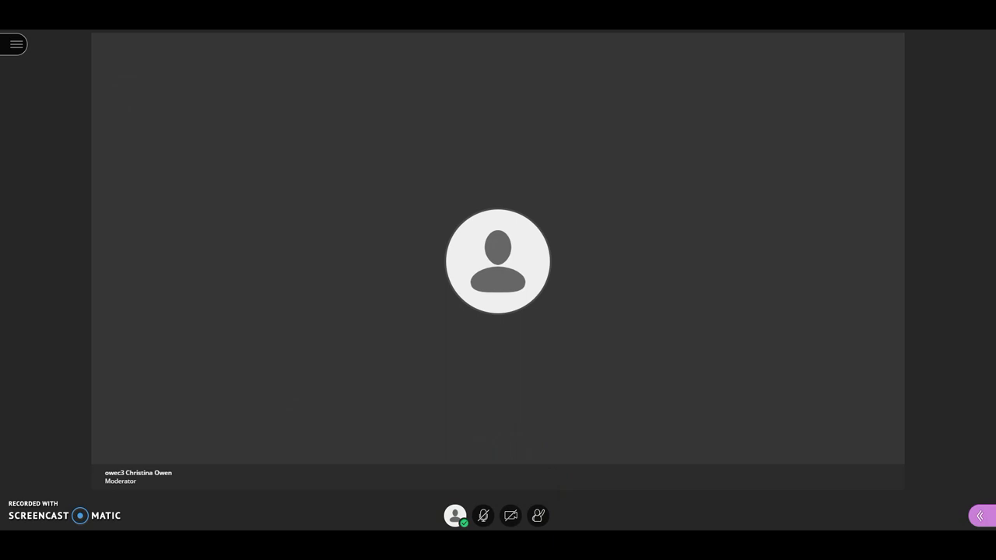
# Open My Status to view emotion and agree/disagree feedback options
pyautogui.click(455, 515)
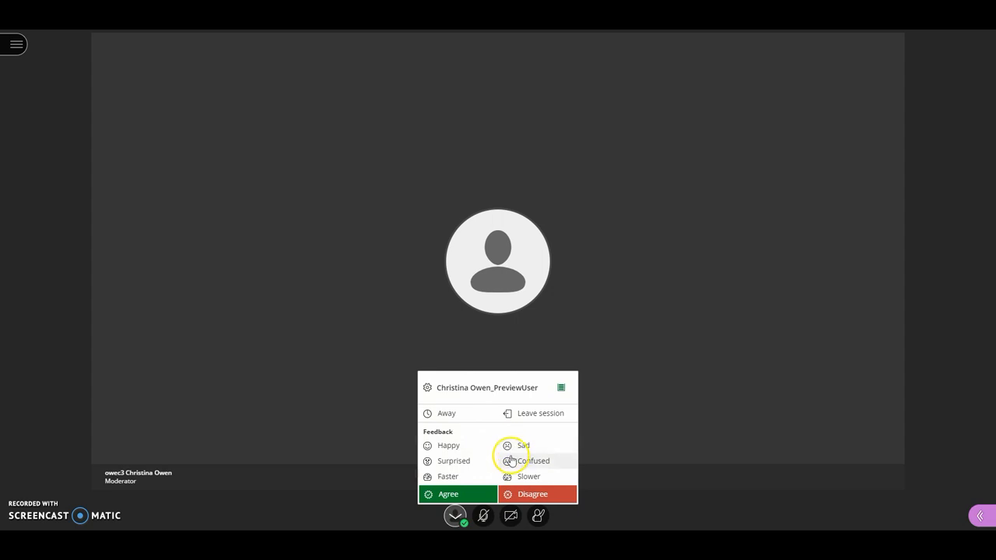
pyautogui.moveTo(485, 472)
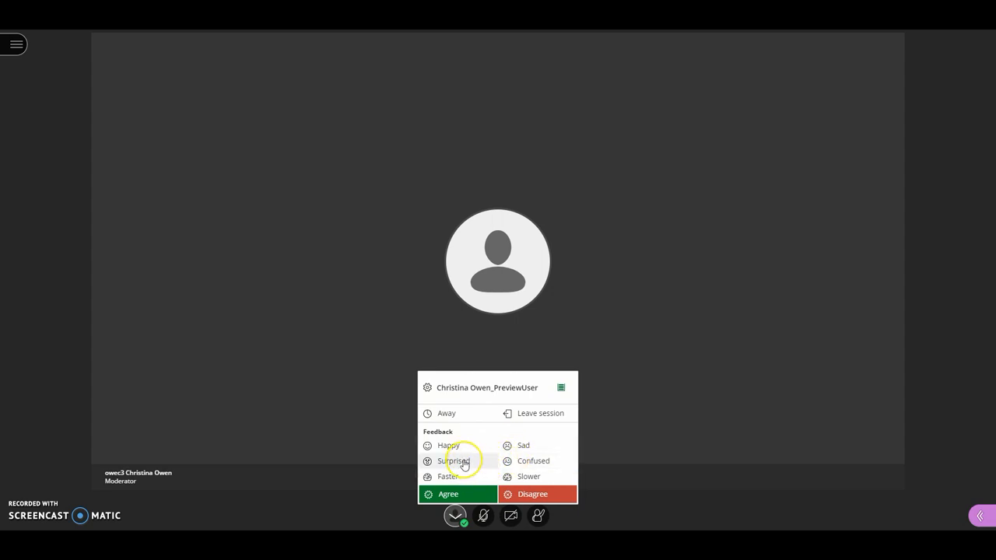
pyautogui.moveTo(449, 446)
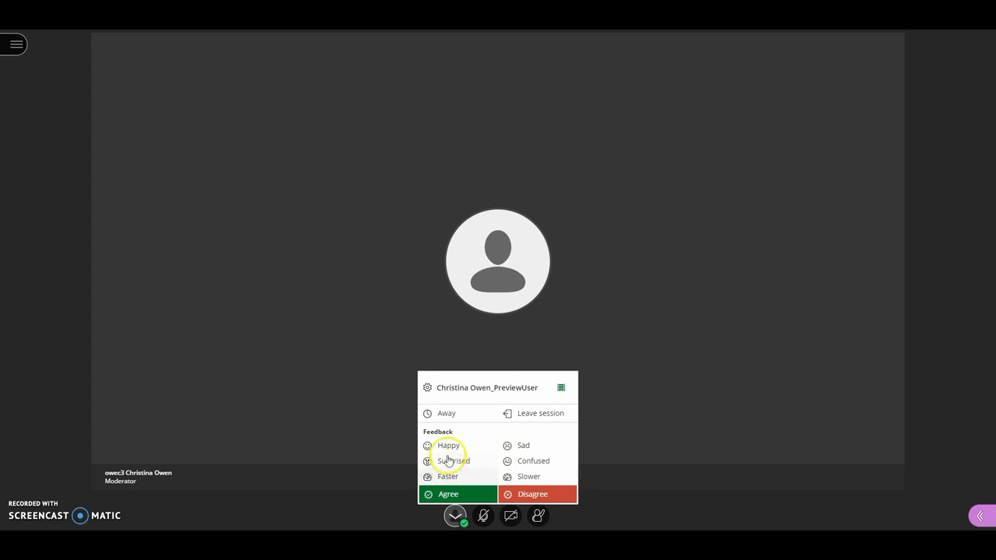
pyautogui.moveTo(500, 444)
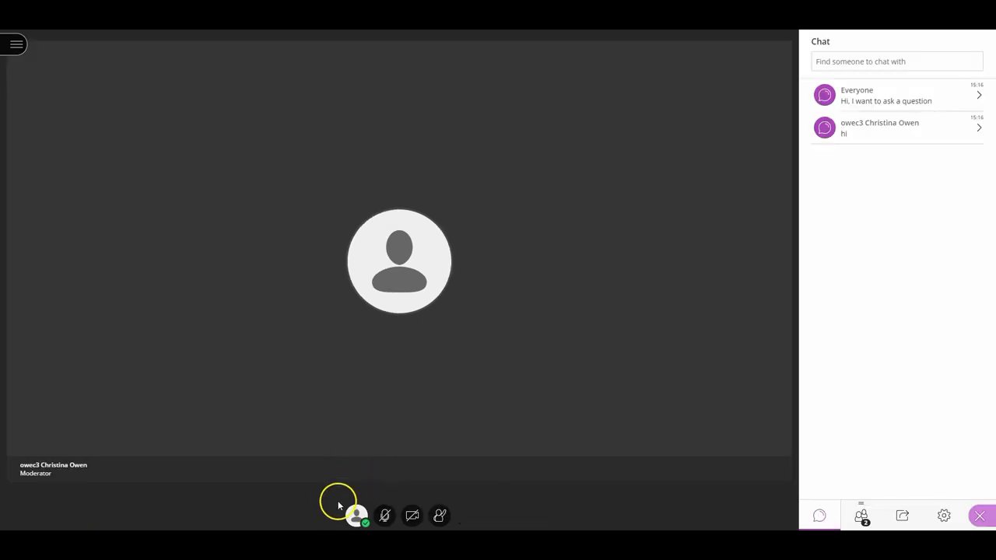
pyautogui.moveTo(459, 510)
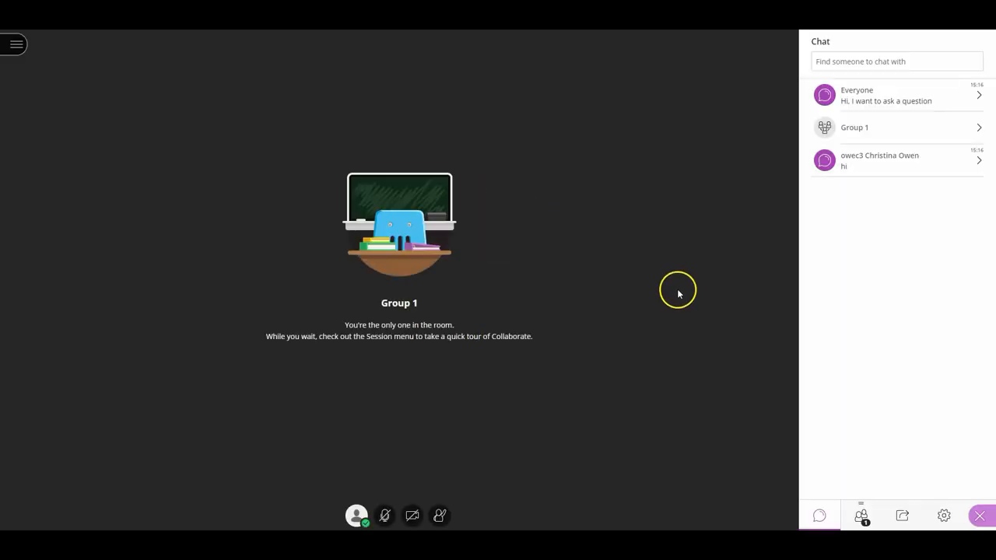
pyautogui.moveTo(676, 279)
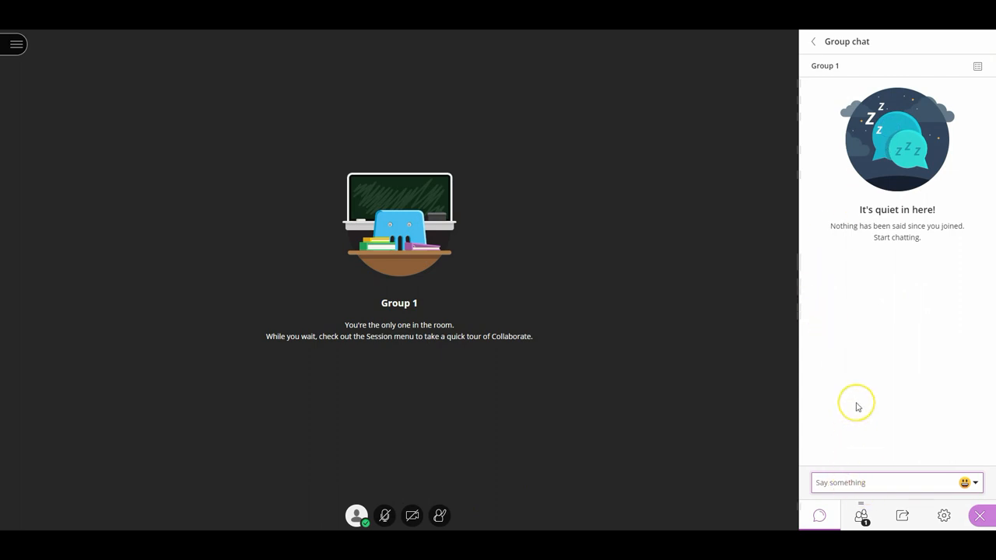
pyautogui.moveTo(858, 406)
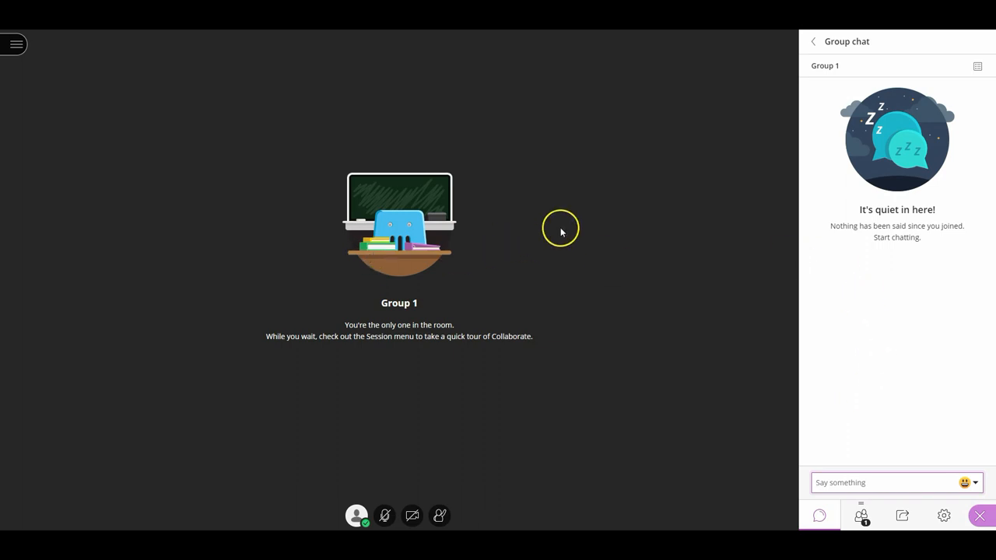
pyautogui.moveTo(630, 356)
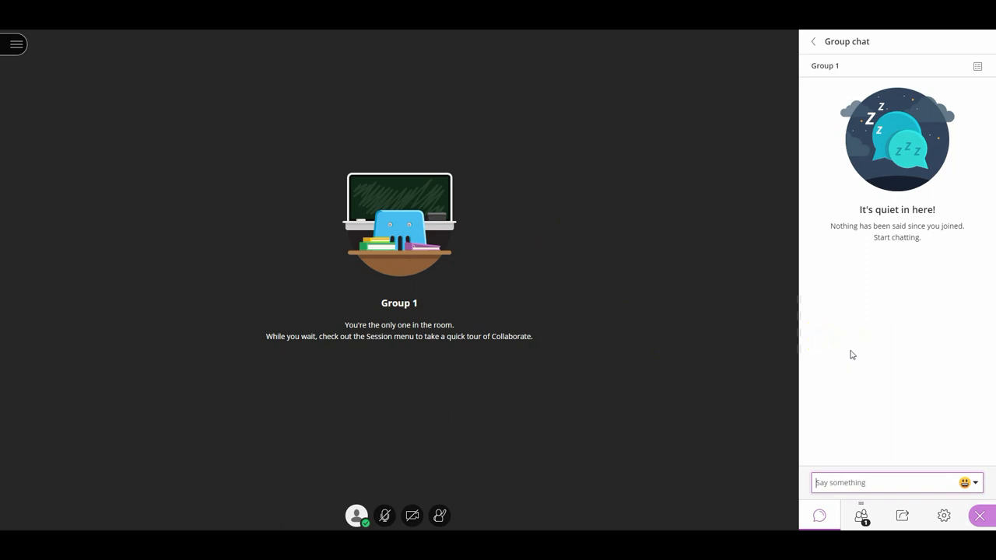
# Start writing a message in the Group 1 group chat
pyautogui.click(861, 515)
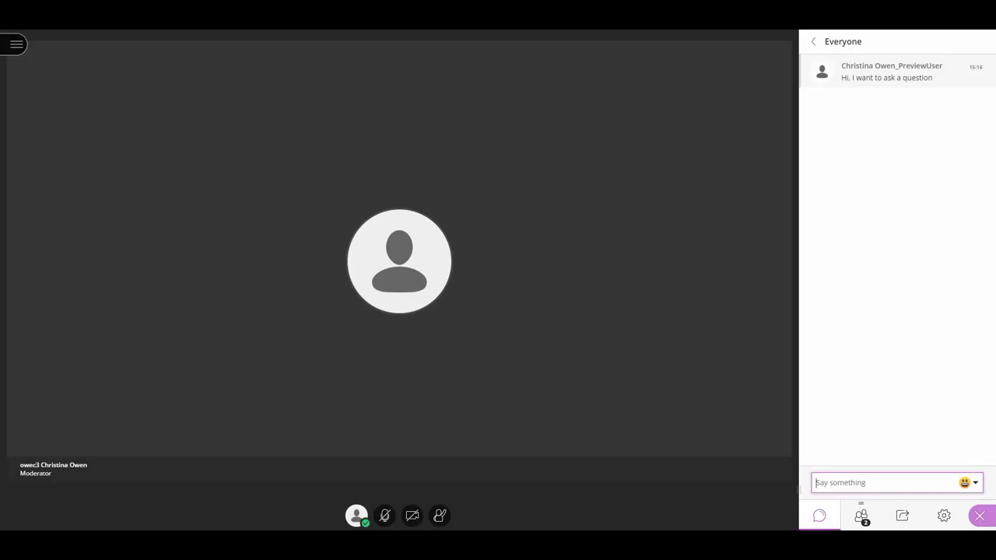
# View the shared content, the Book report.pptx presentation on its 'Lesson' slide
pyautogui.click(902, 515)
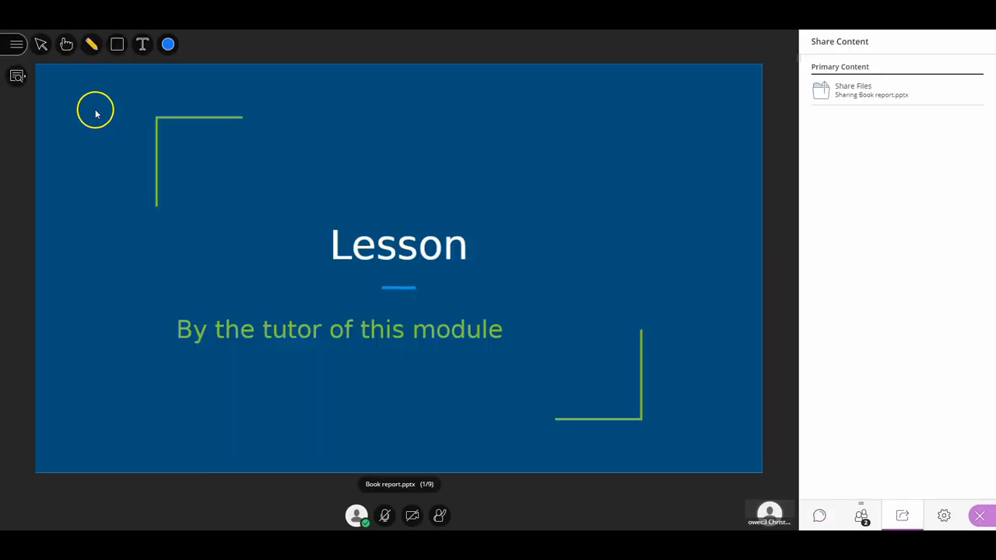
pyautogui.moveTo(783, 154)
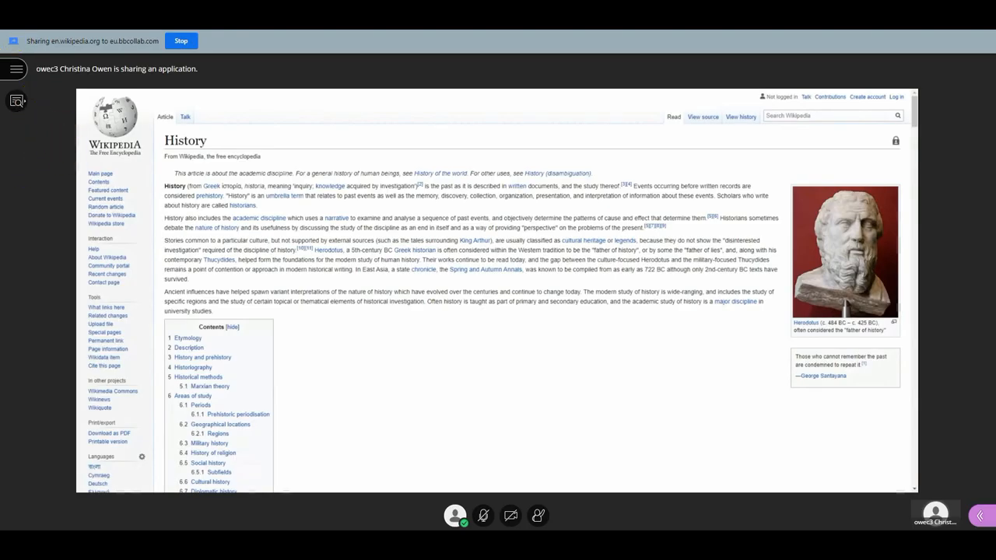
# Return to the moderator's placeholder tile after the application share ends
pyautogui.click(181, 40)
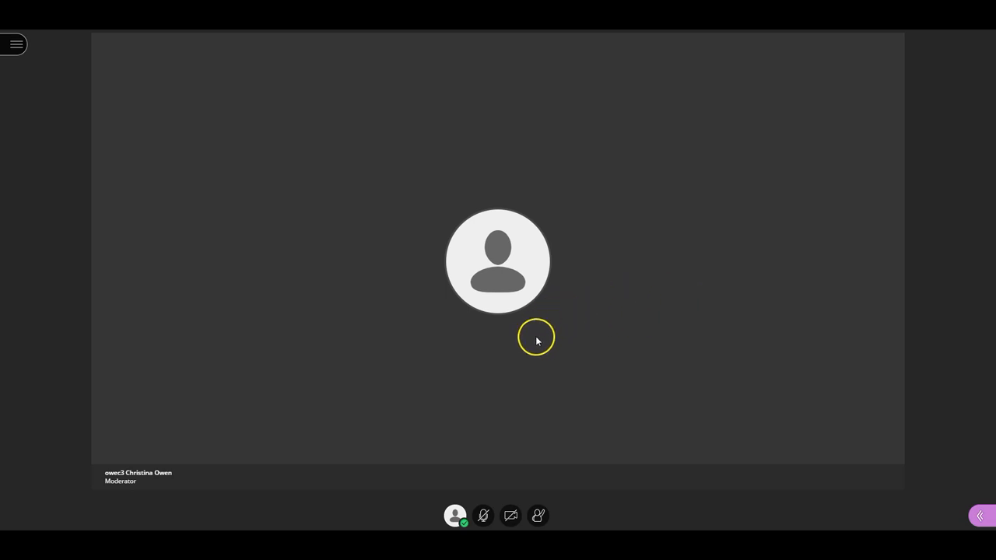
# Open My Status, then the Example Lesson session menu listing Leave session
pyautogui.click(455, 515)
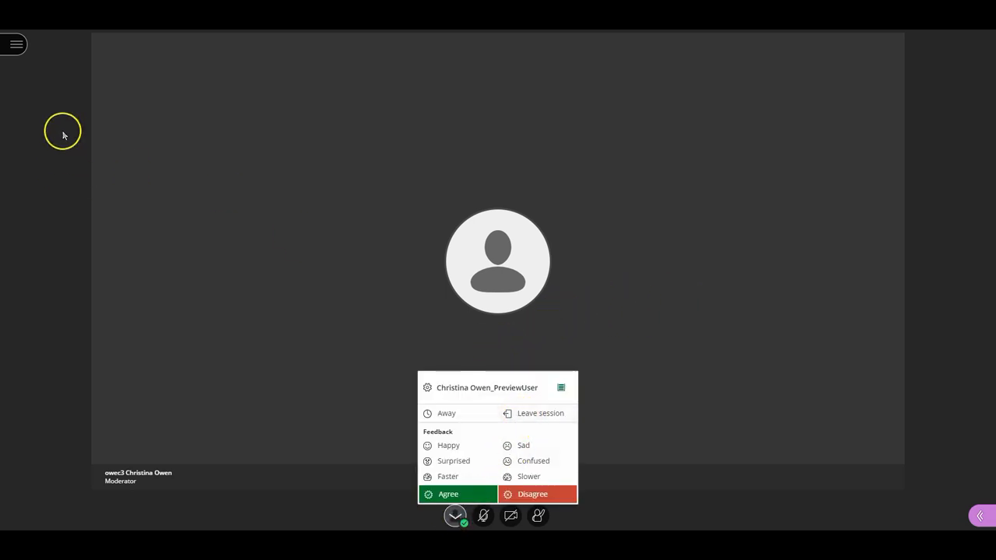
pyautogui.click(15, 44)
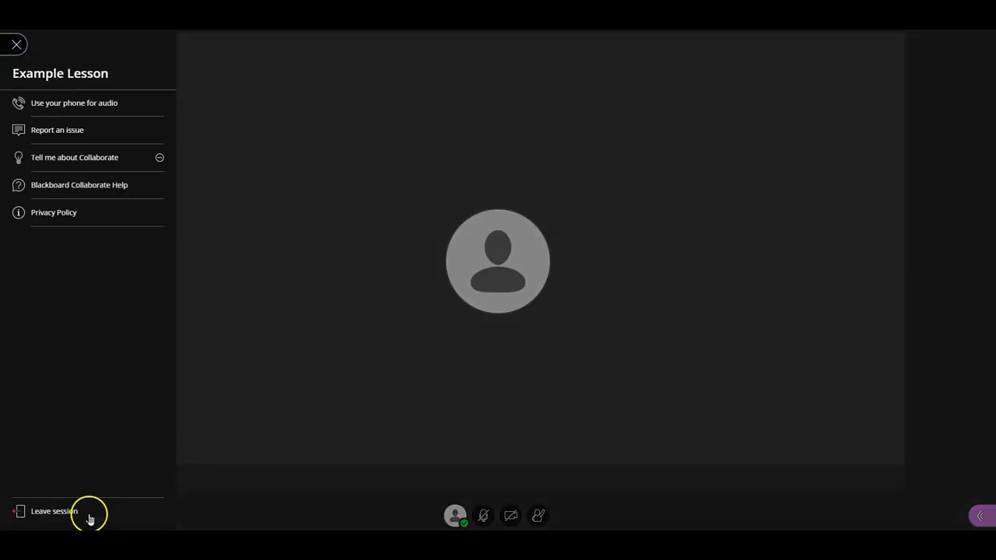